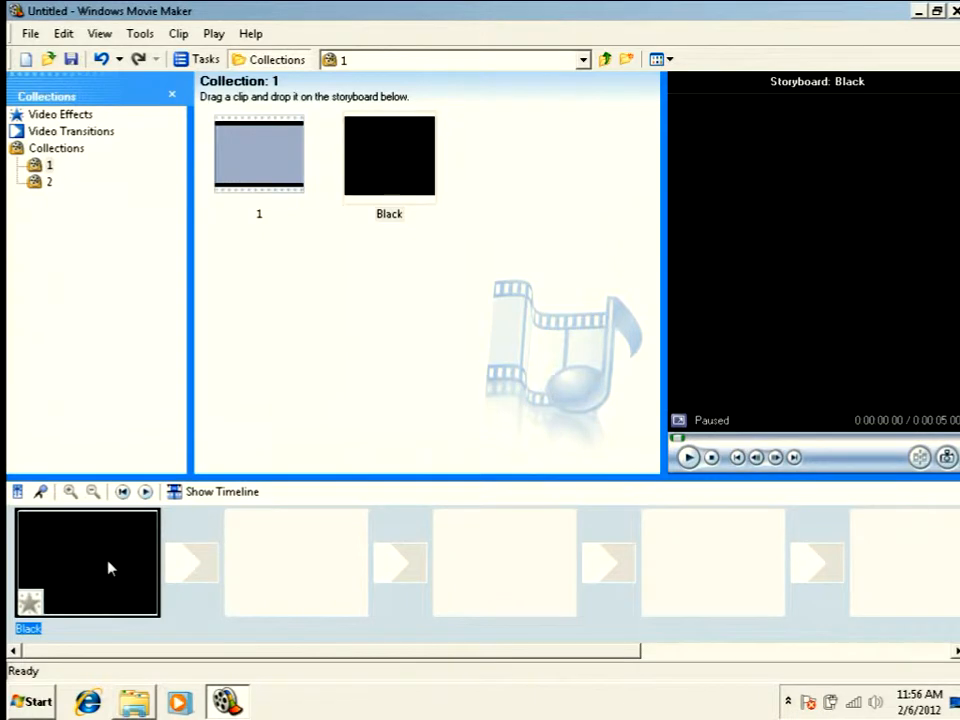
pyautogui.moveTo(158, 462)
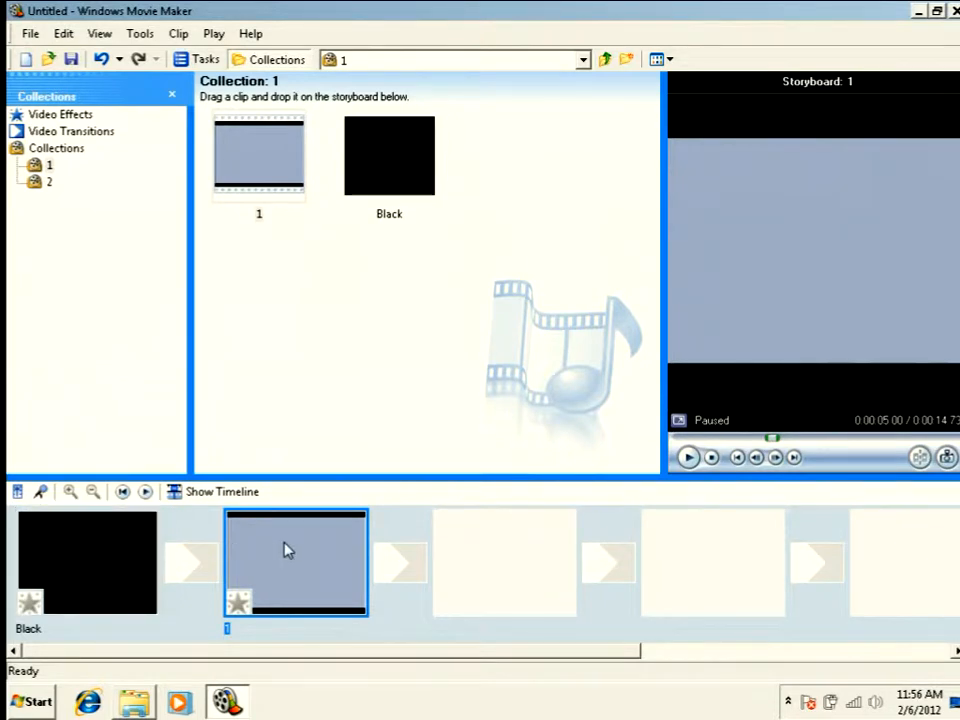
pyautogui.moveTo(213, 498)
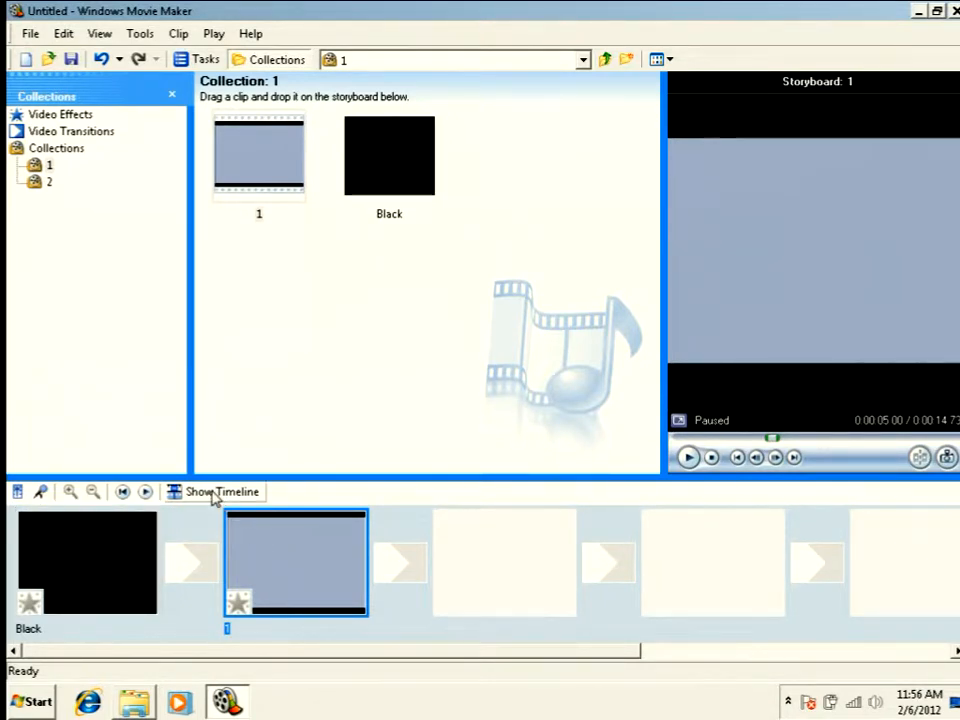
# - Switch to timeline view and slide clip 1 left to overlap the Black image
pyautogui.click(221, 491)
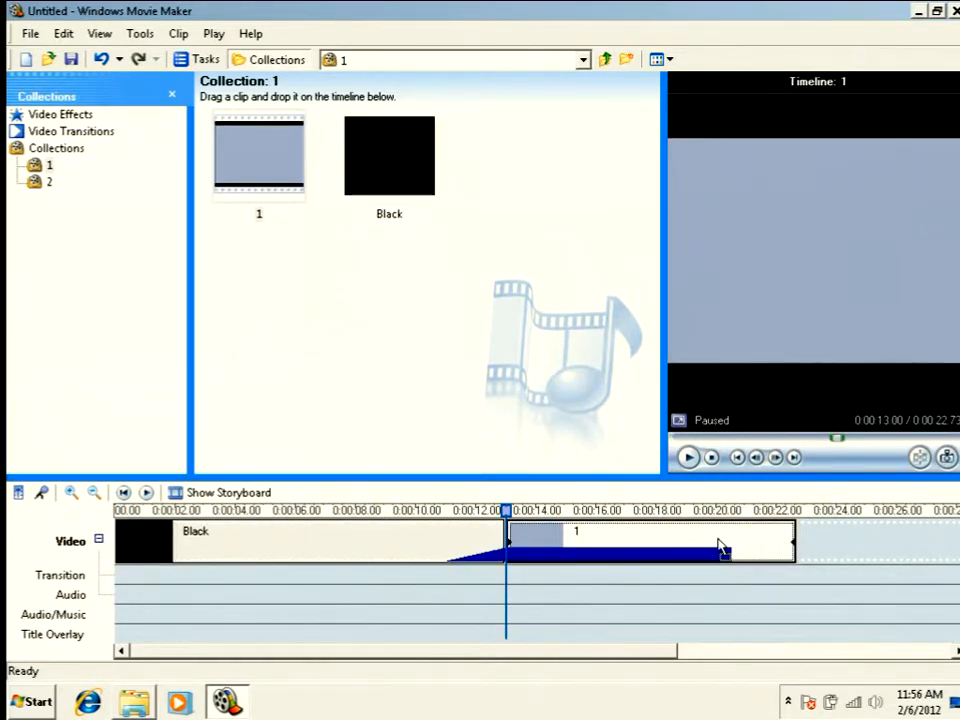
pyautogui.moveTo(720, 548); pyautogui.dragTo(520, 548)
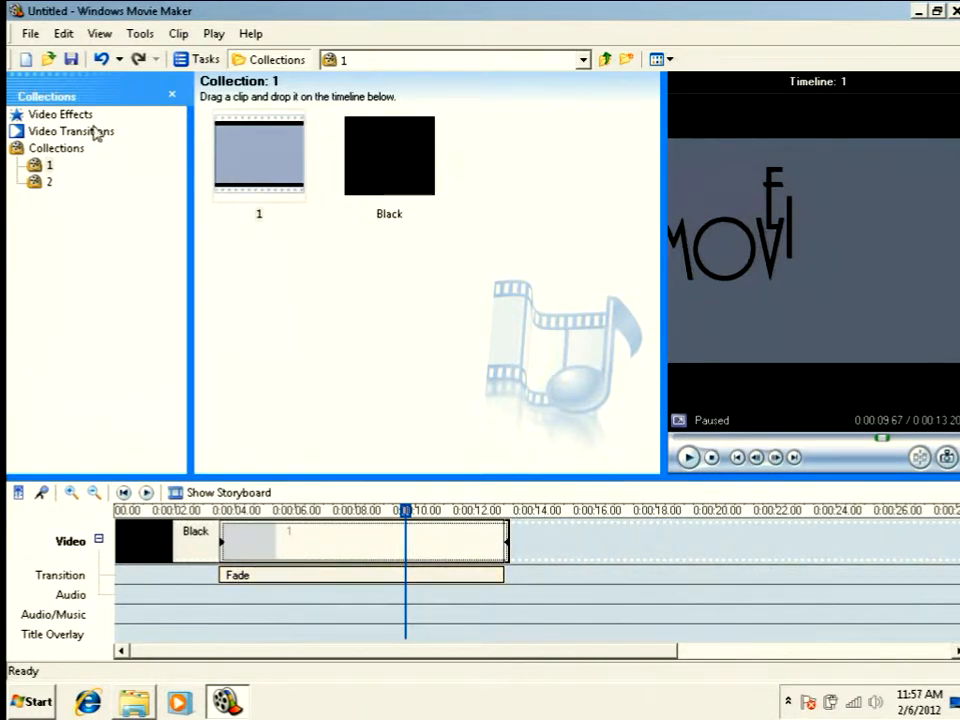
# - Replace the Fade between Black and clip 1 with the Grid top left transition
pyautogui.click(70, 131)
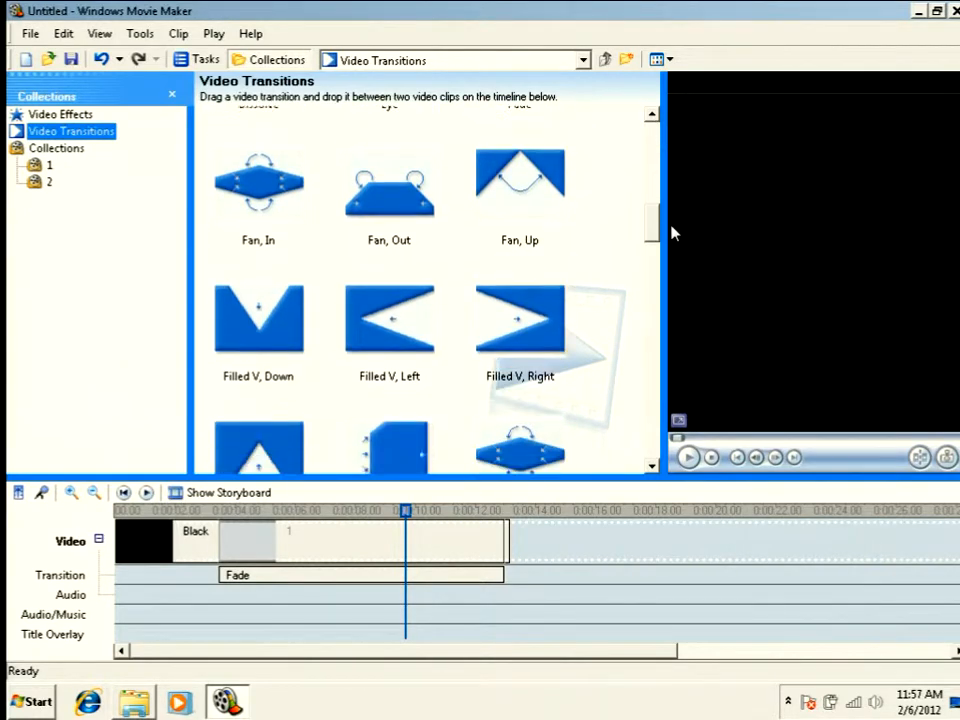
pyautogui.scroll(-3)
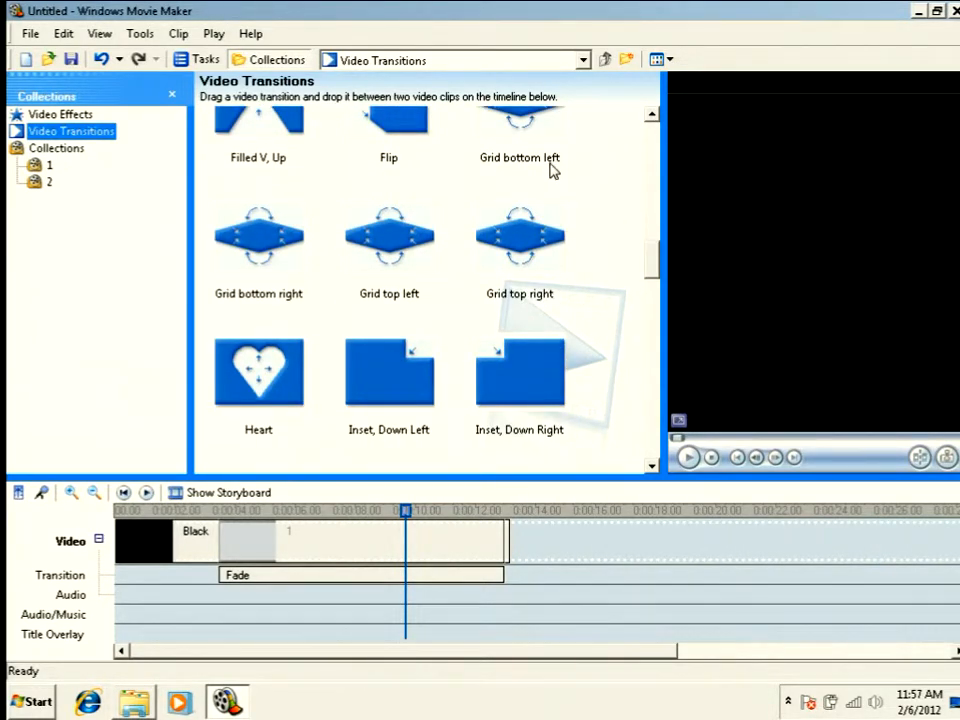
pyautogui.moveTo(433, 306)
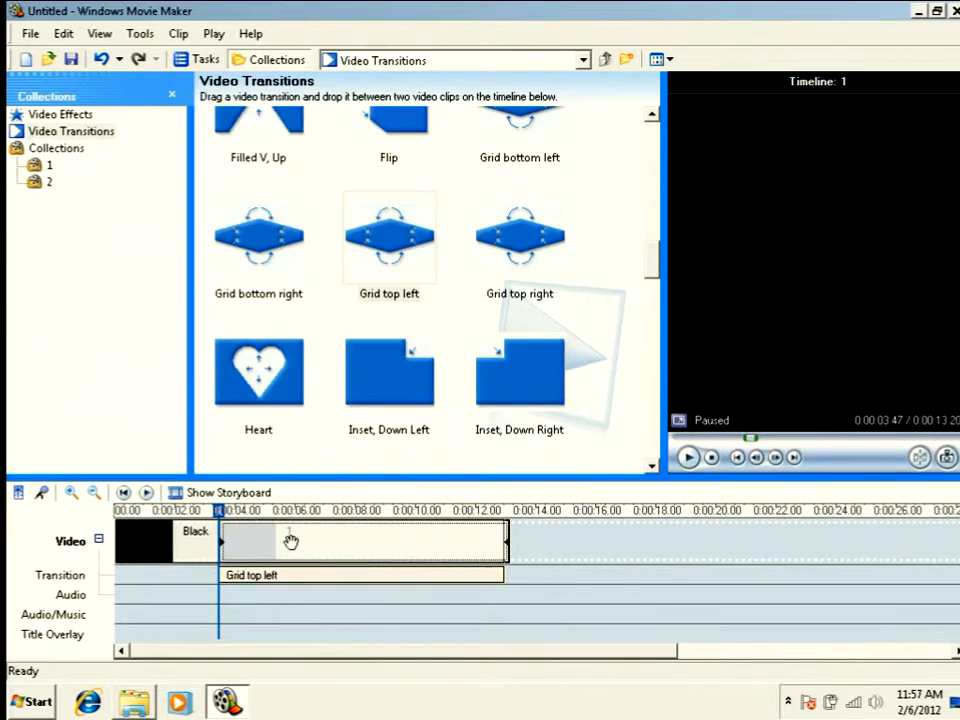
pyautogui.click(303, 511)
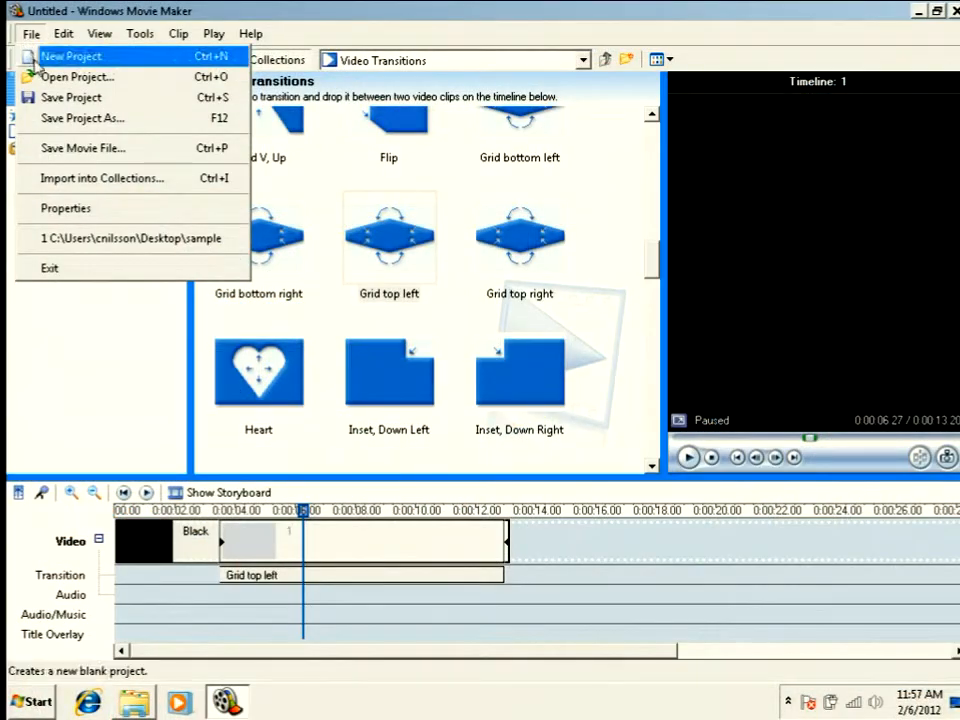
# - Save the movie for playback on this computer at best quality, then play it
pyautogui.click(82, 148)
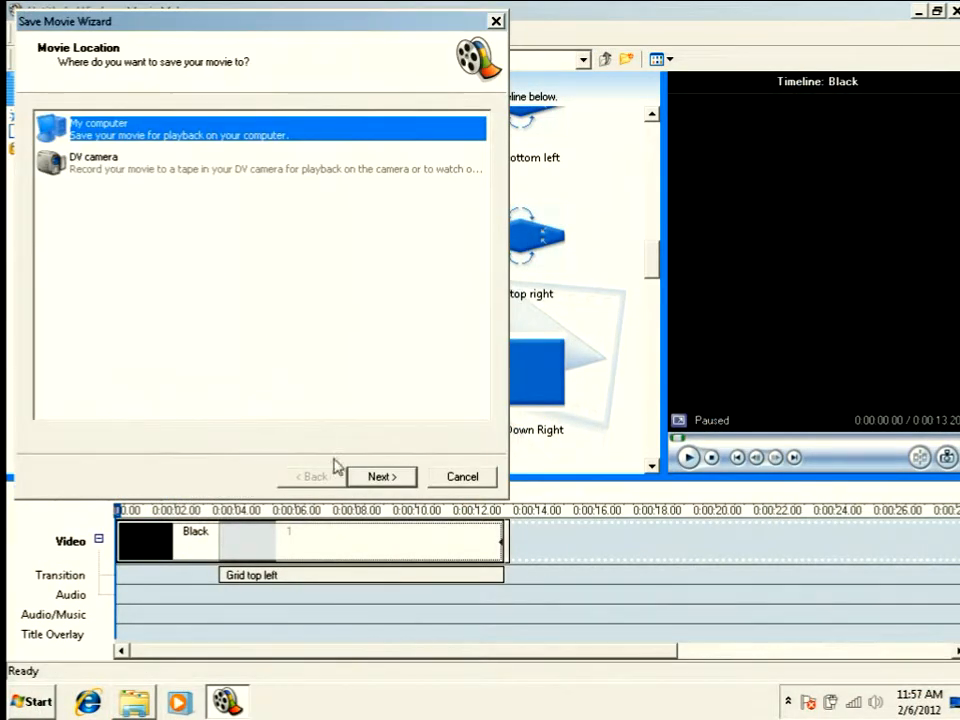
pyautogui.click(382, 476)
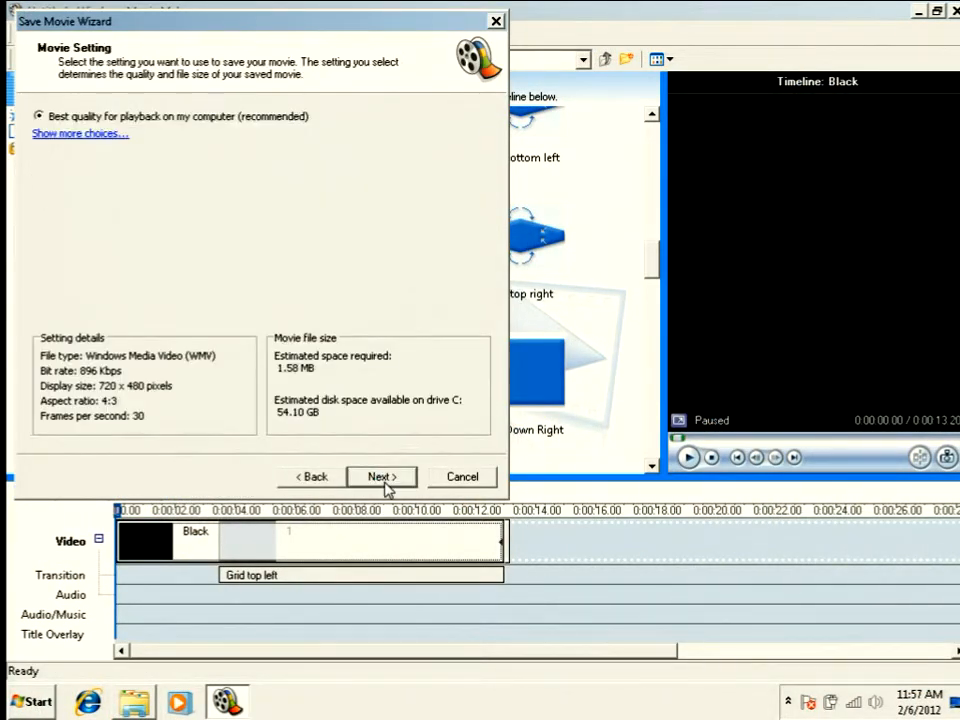
pyautogui.click(381, 476)
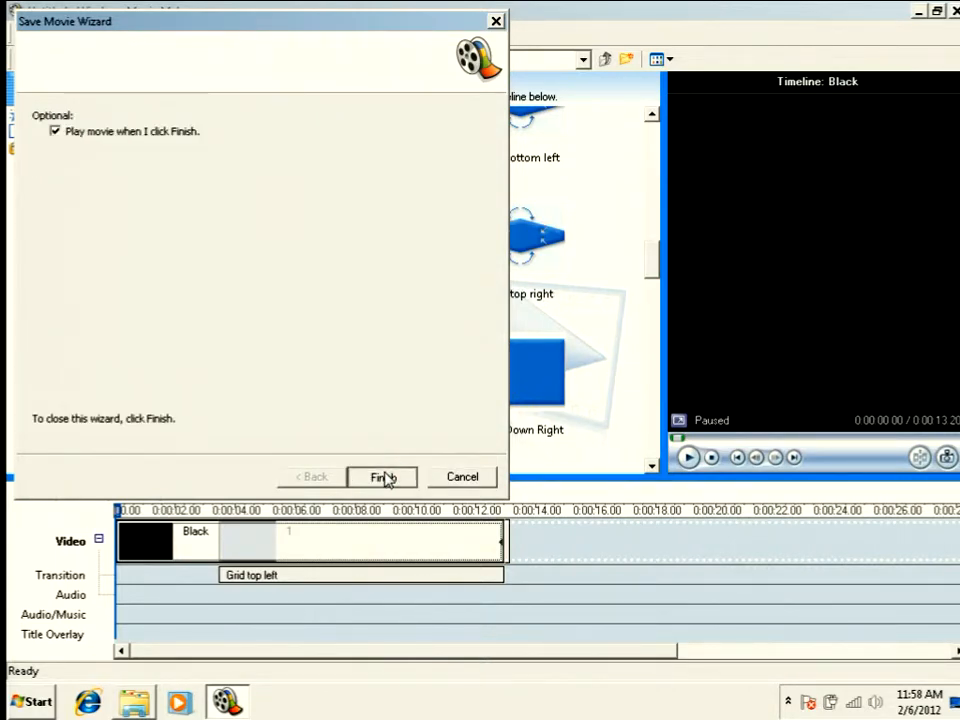
pyautogui.click(381, 477)
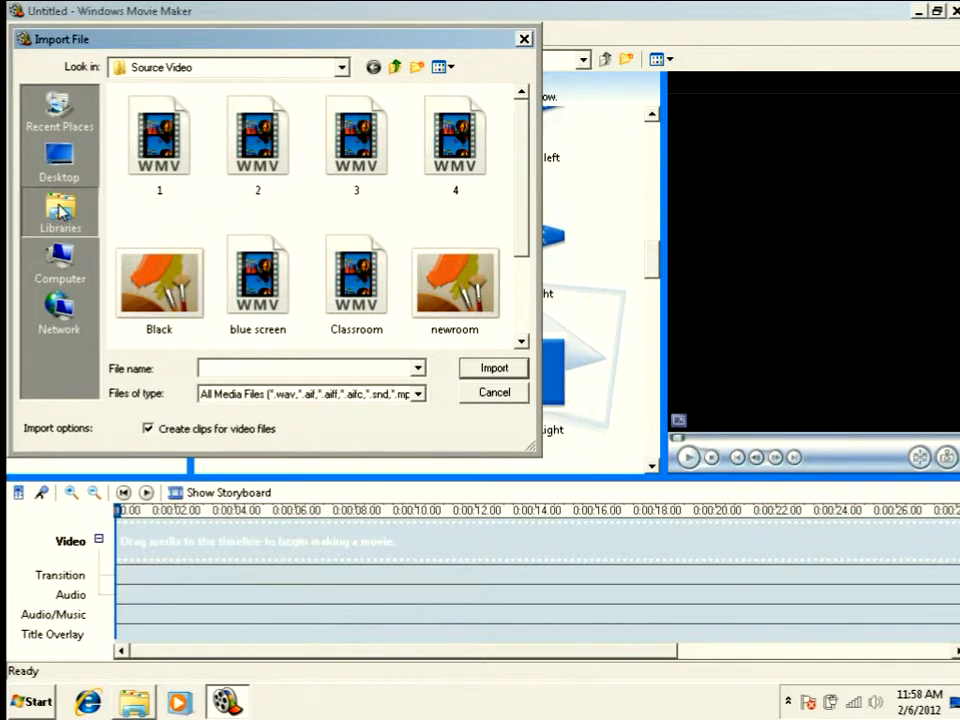
# - Bring in the rendered Movie and clip 2, then scroll transitions toward Grid top right
pyautogui.click(492, 368)
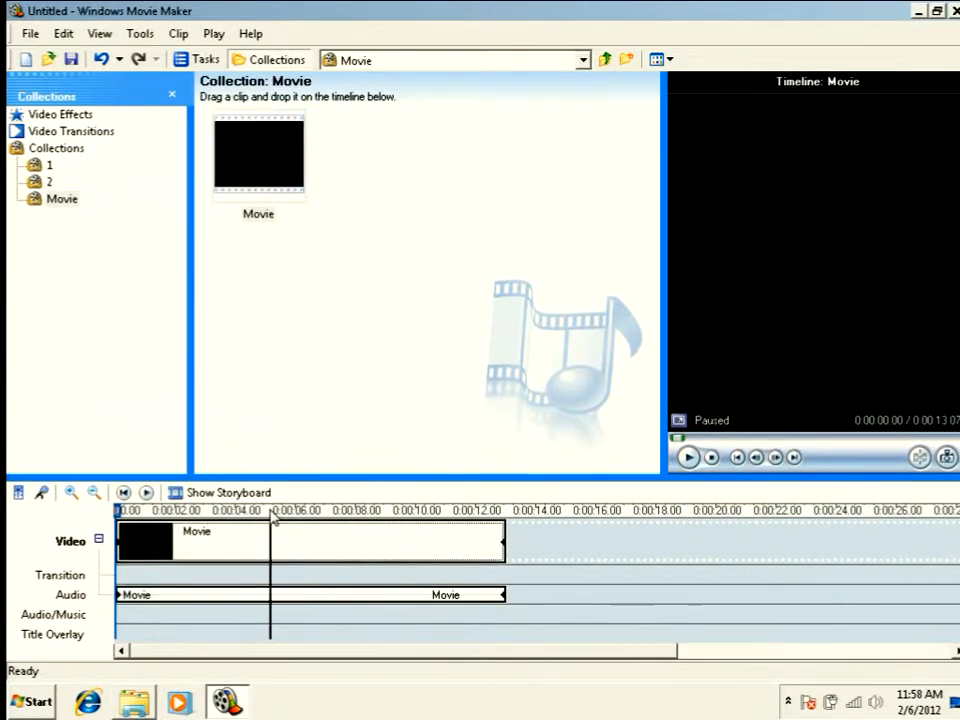
pyautogui.click(270, 511)
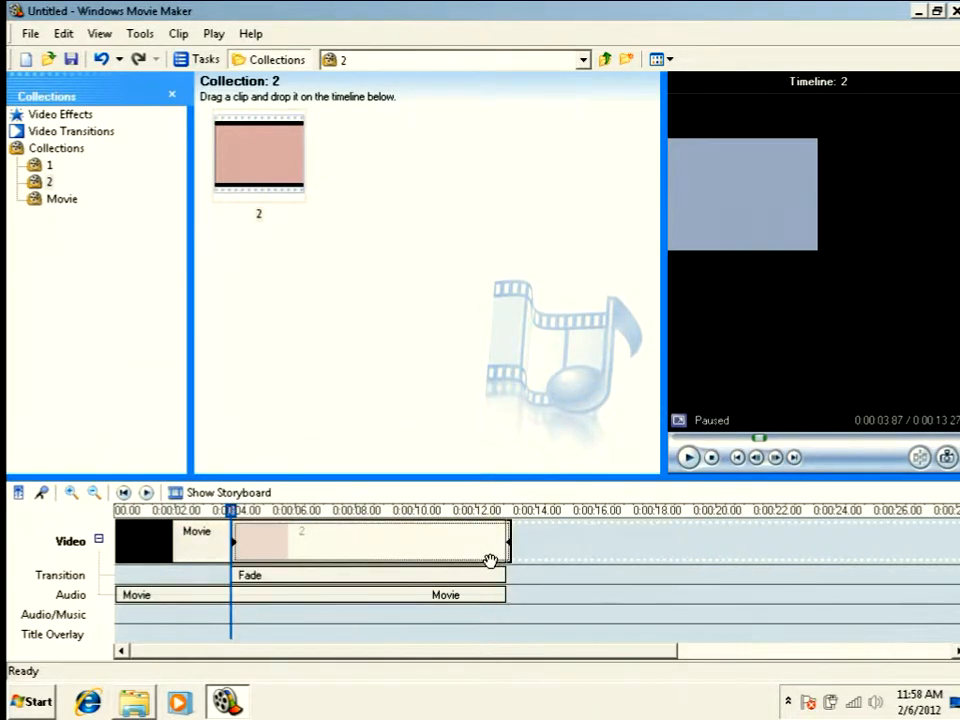
pyautogui.click(70, 131)
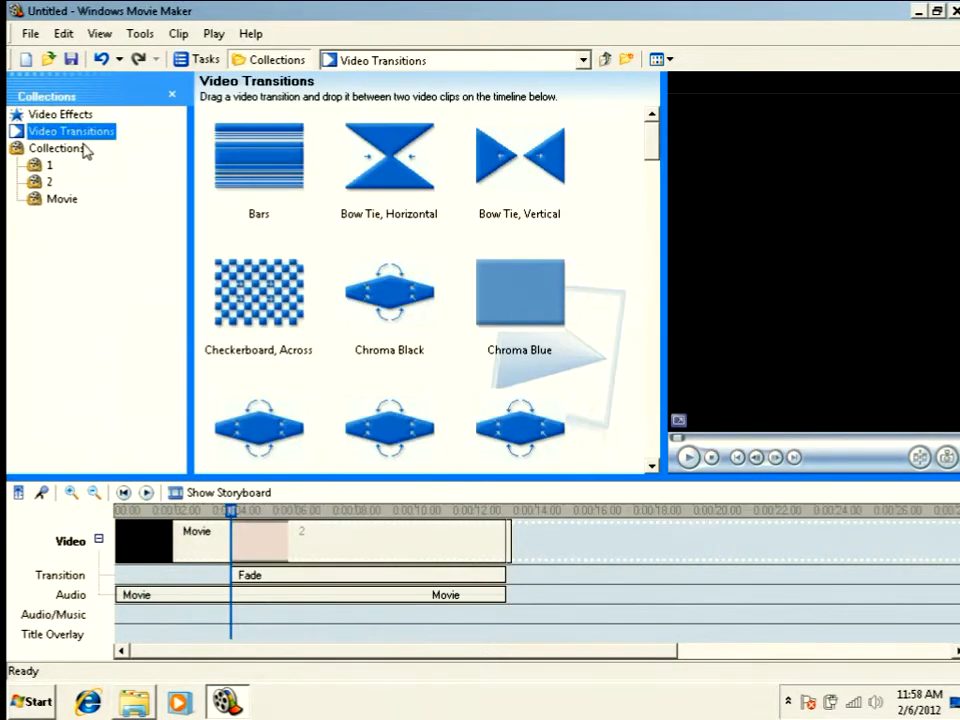
pyautogui.scroll(-3)
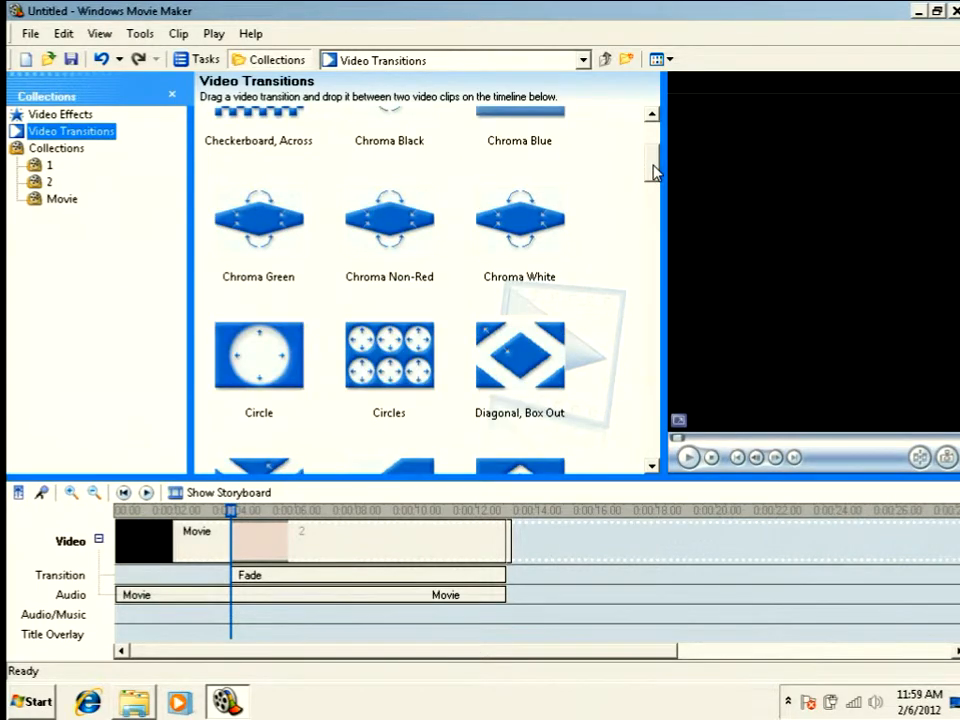
pyautogui.scroll(-3)
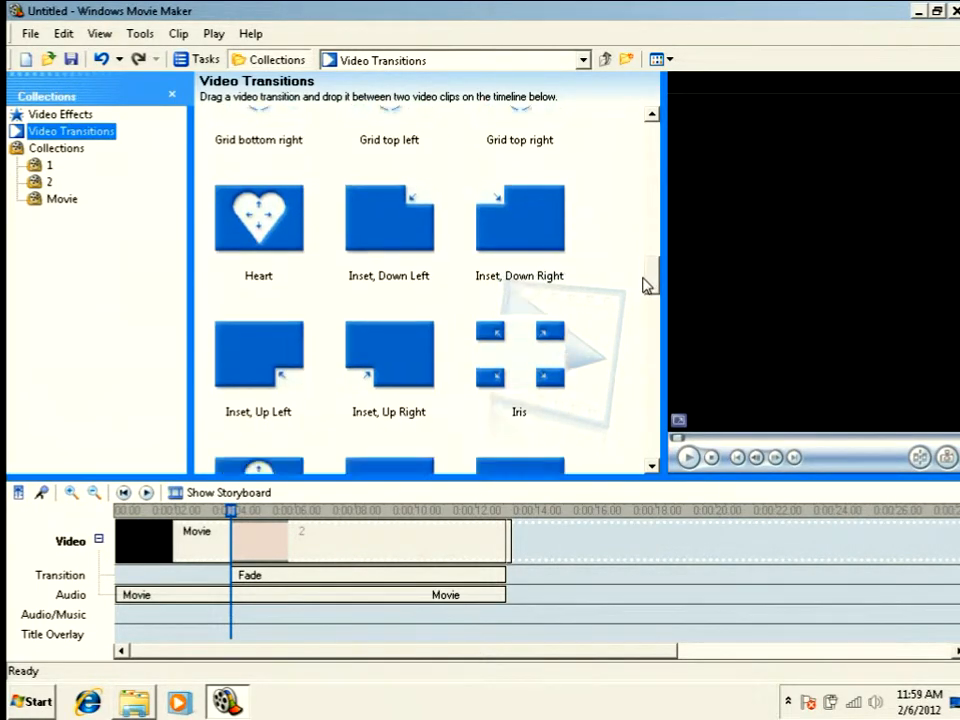
pyautogui.scroll(-3)
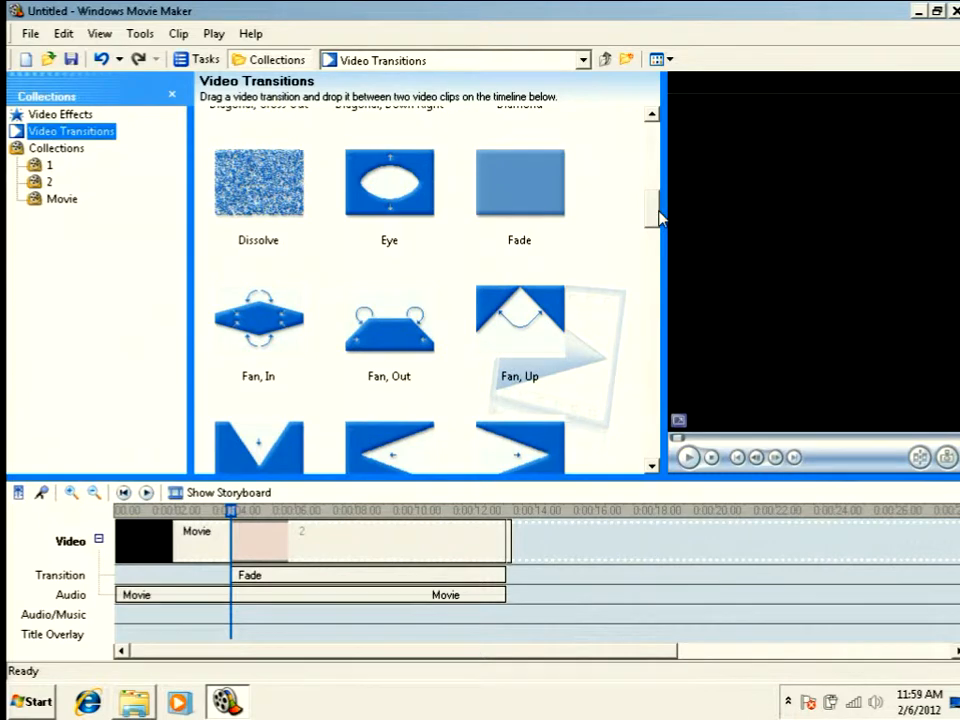
pyautogui.scroll(-3)
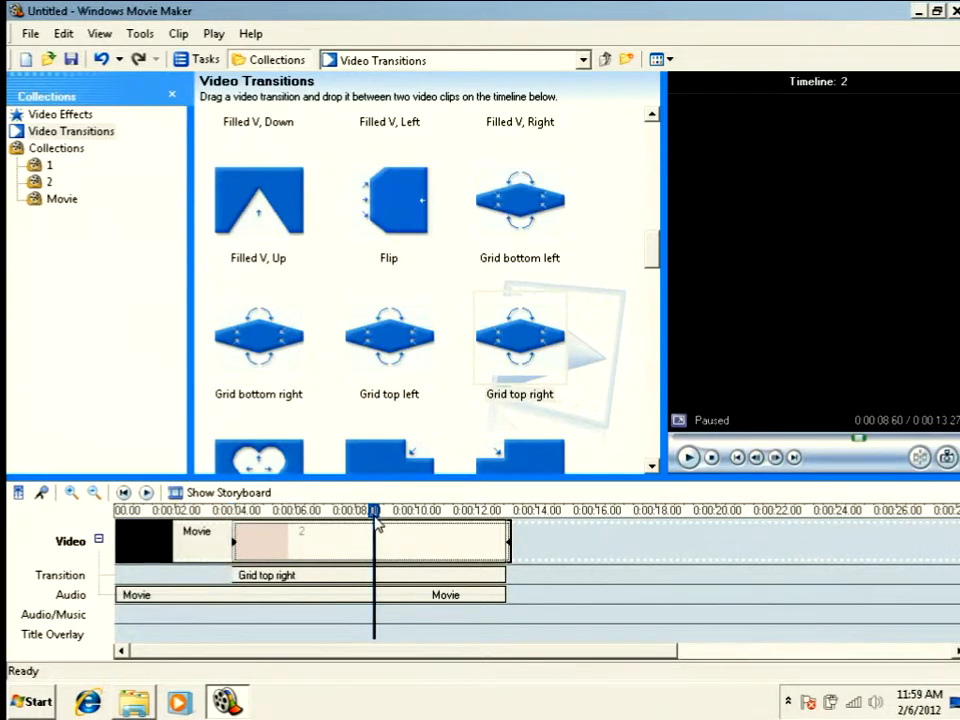
# - Save the Movie-plus-clip-2 project for this computer at best quality and play it
pyautogui.click(31, 33)
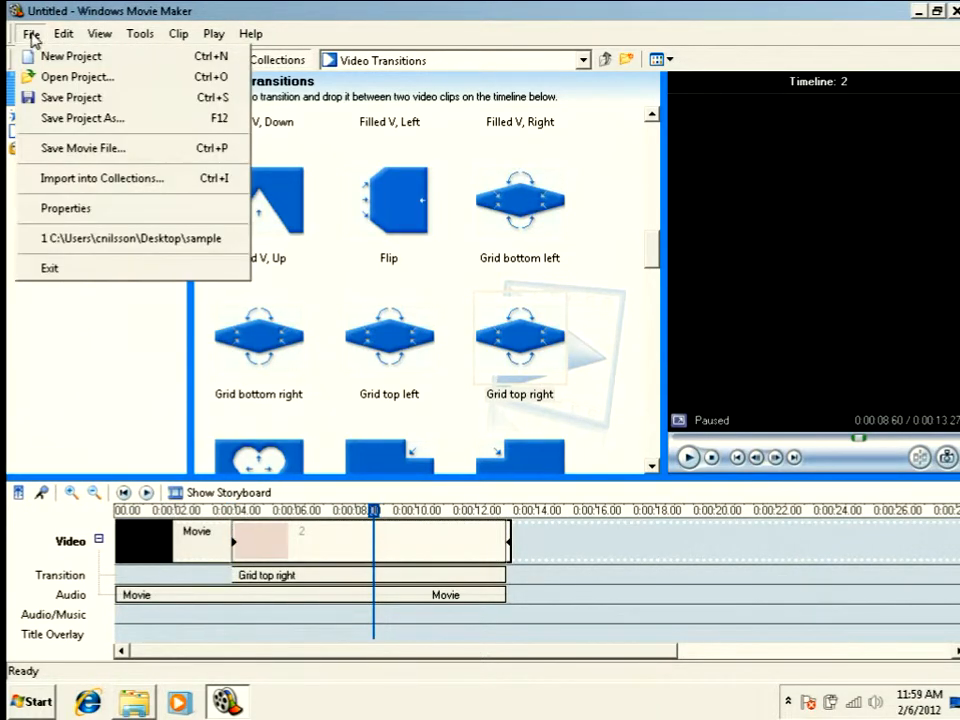
pyautogui.click(82, 148)
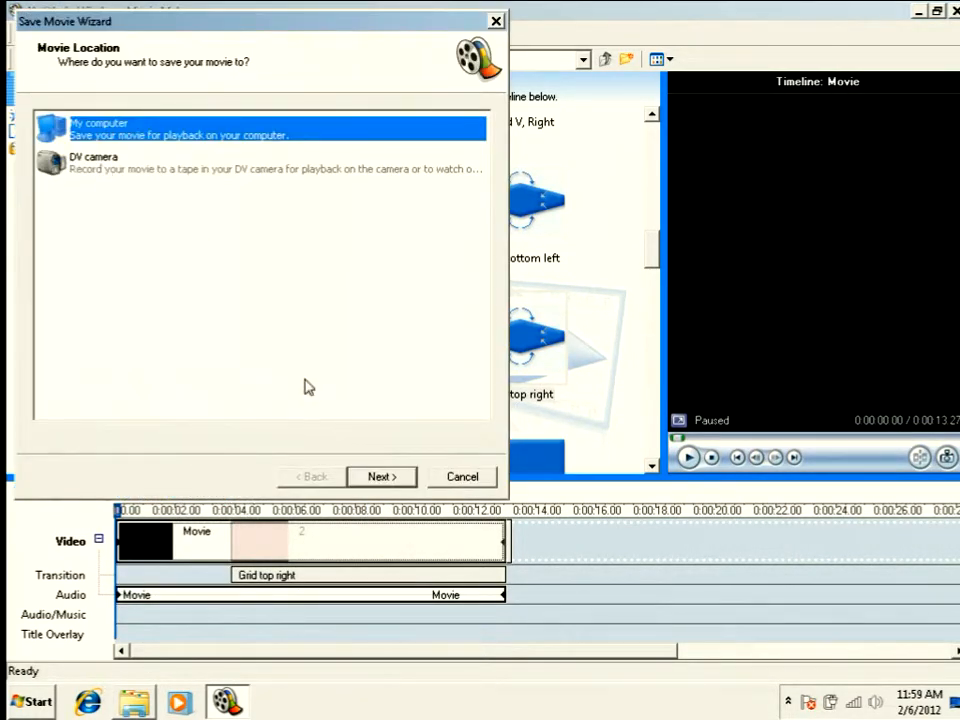
pyautogui.click(382, 476)
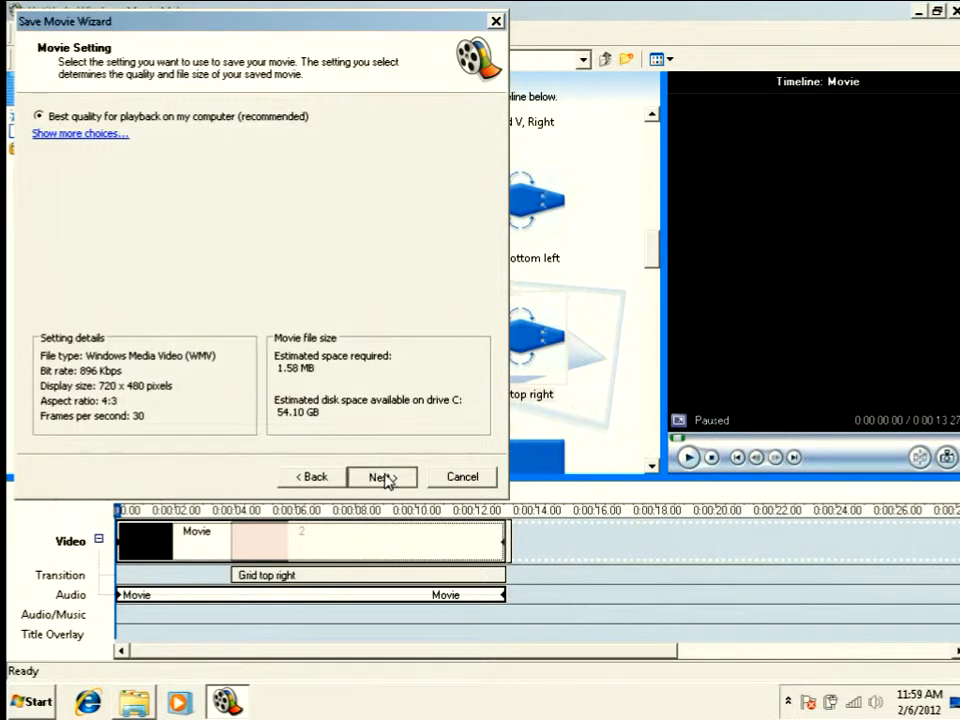
pyautogui.click(380, 476)
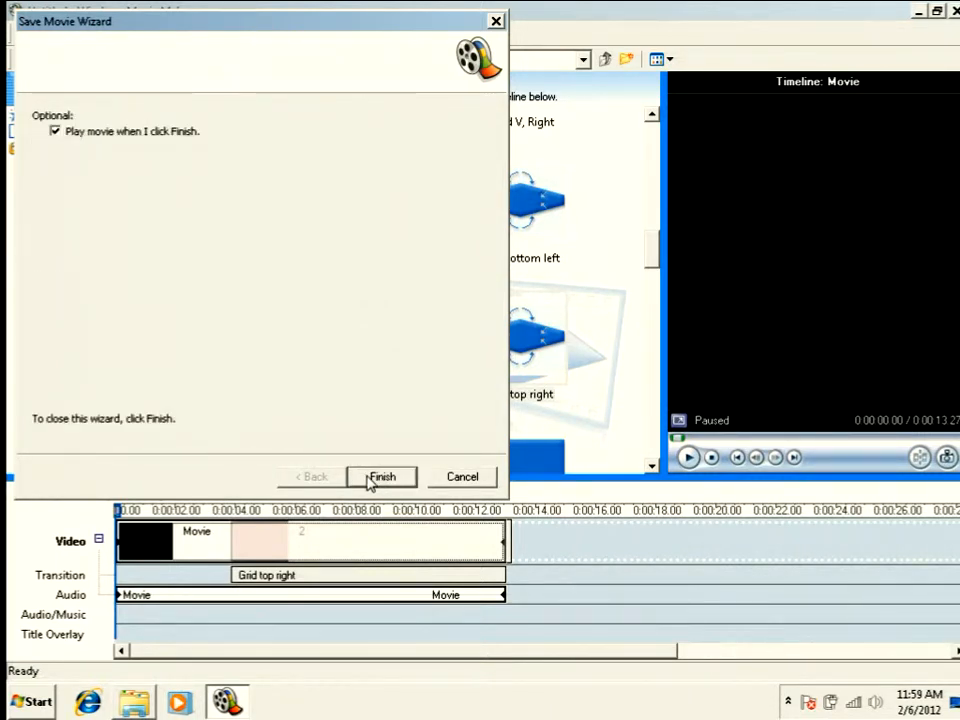
pyautogui.click(382, 476)
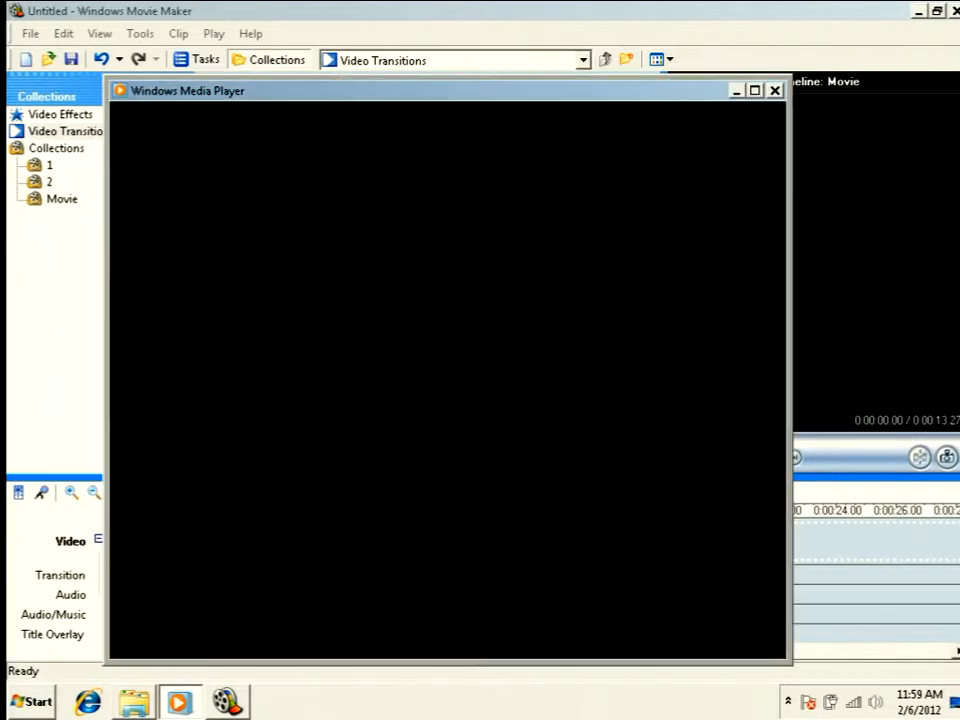